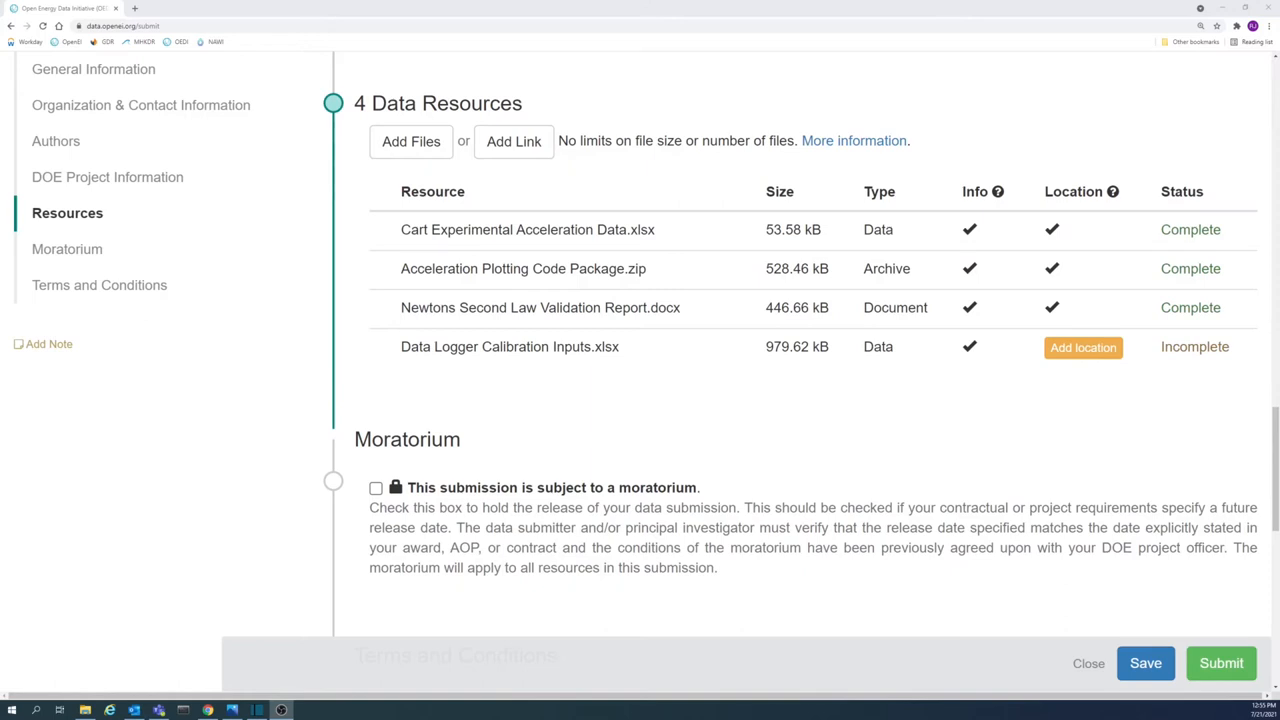
{"action": "mouse_move", "coordinate": [1068, 429]}
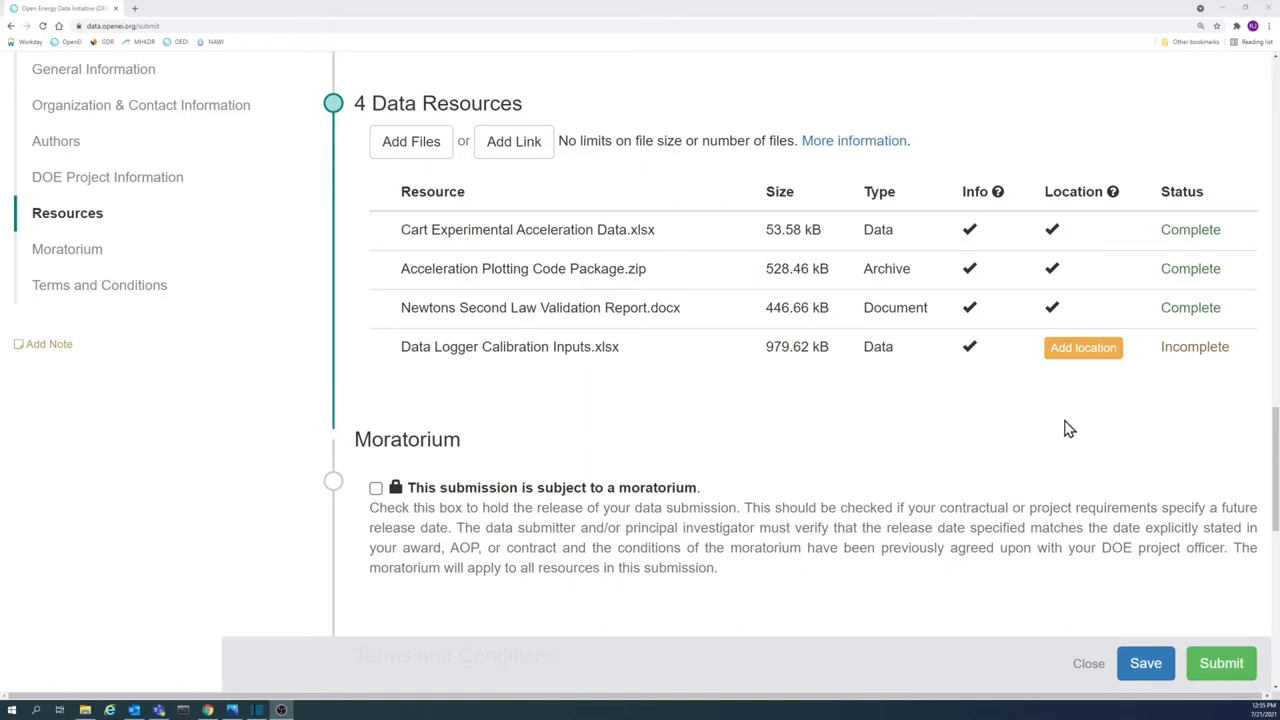
Replace the Data Logger Calibration Inputs drawn area with a single point near Golden, Colorado
{"action": "left_click", "coordinate": [1083, 347]}
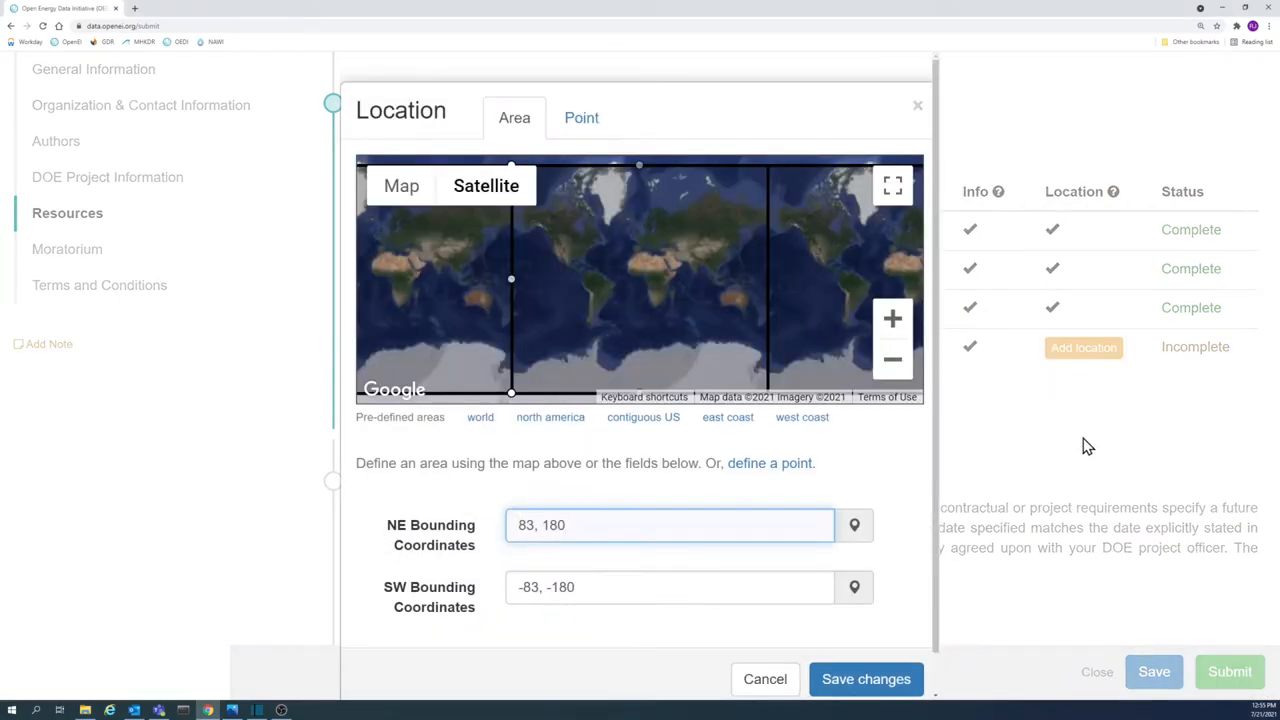
{"action": "left_click", "coordinate": [670, 525]}
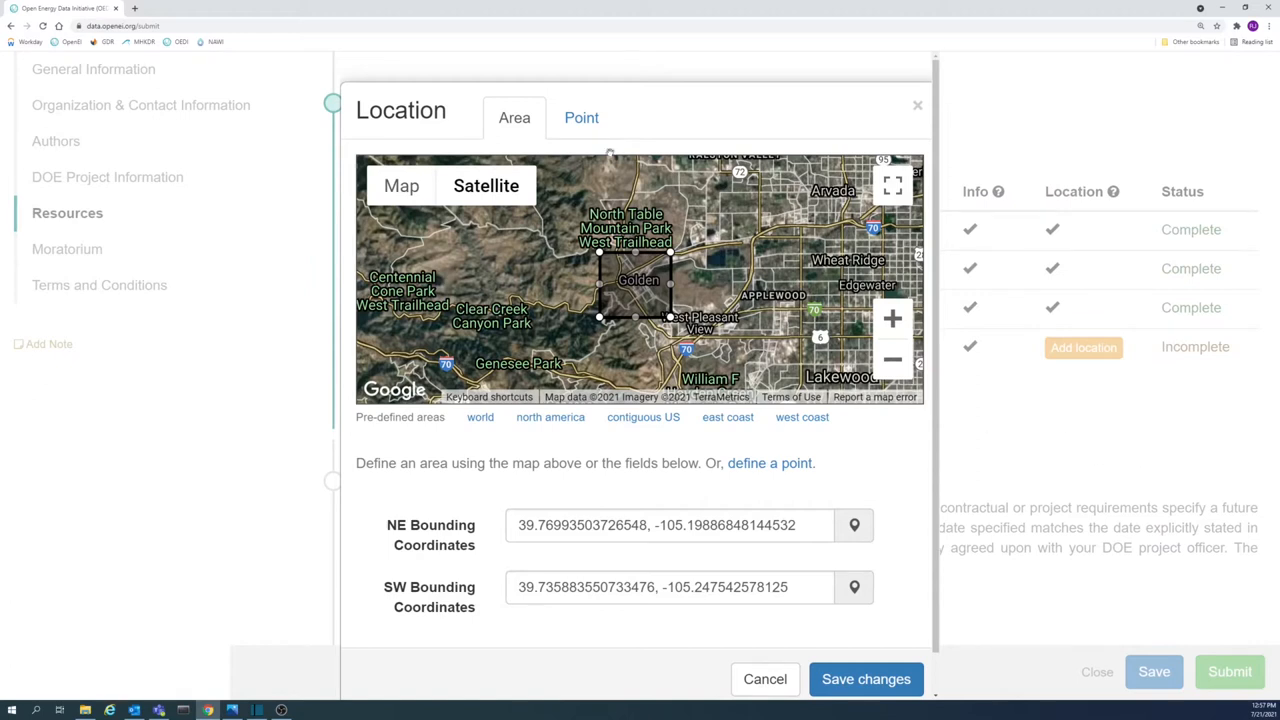
{"action": "left_click", "coordinate": [581, 117]}
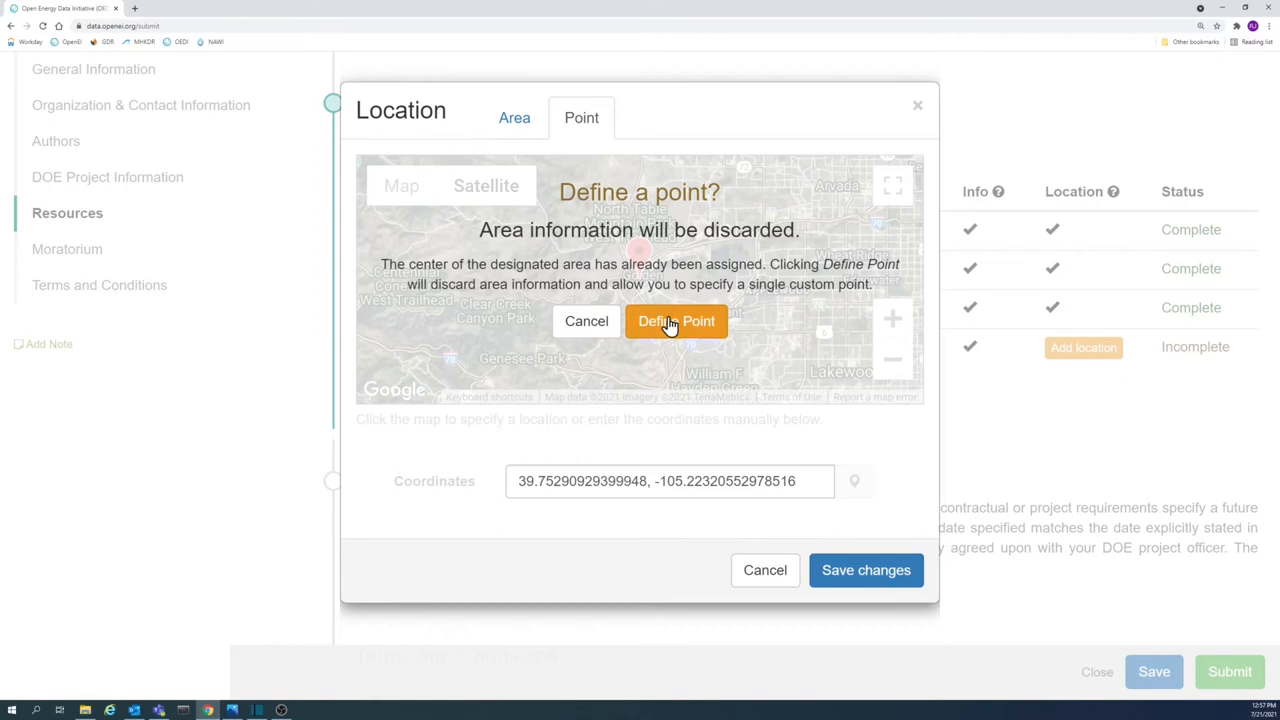
{"action": "left_click", "coordinate": [675, 321]}
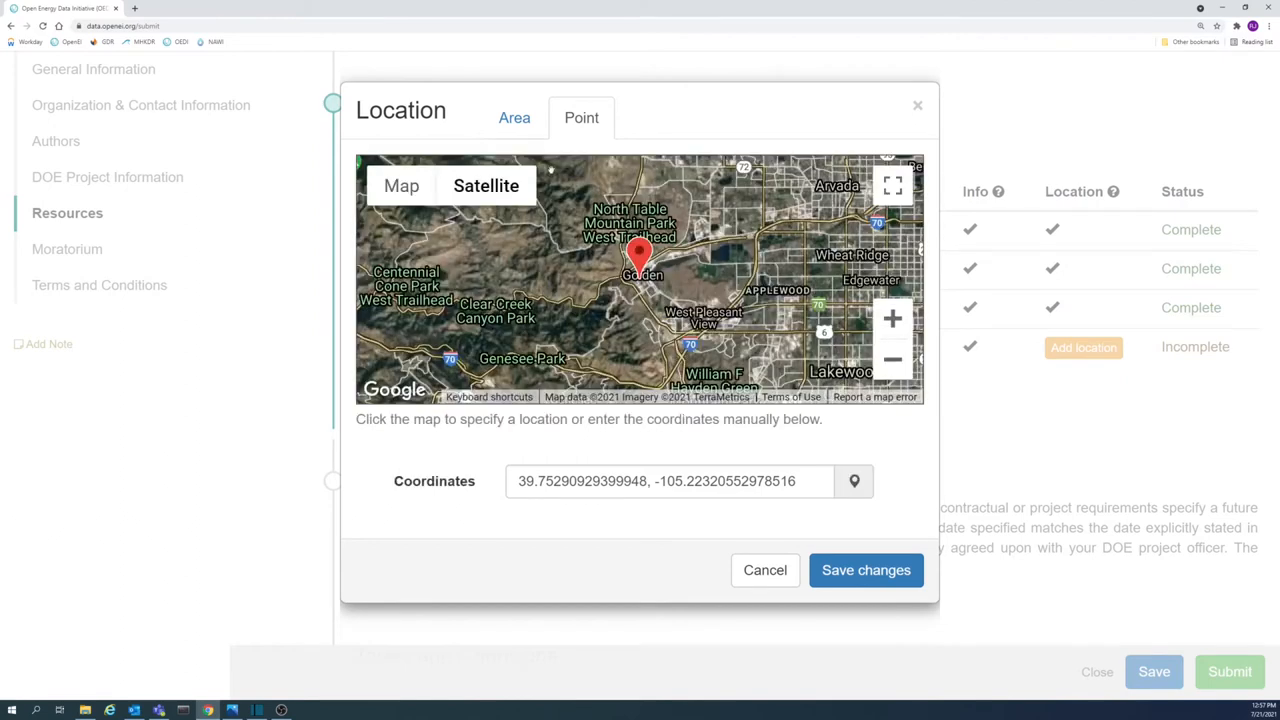
Change the calibration inputs location back to a small bounding area over Golden, zoomed out to Denver
{"action": "left_click", "coordinate": [514, 117]}
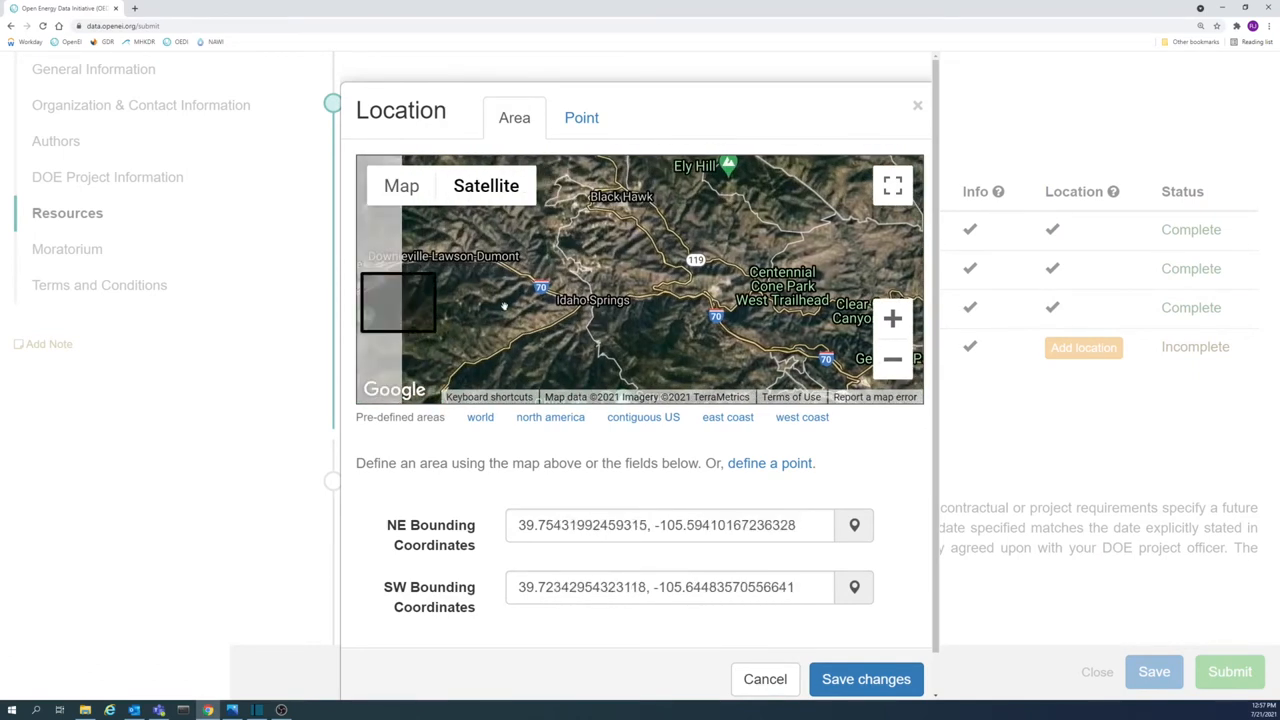
{"action": "left_click_drag", "start_coordinate": [398, 302], "coordinate": [594, 302]}
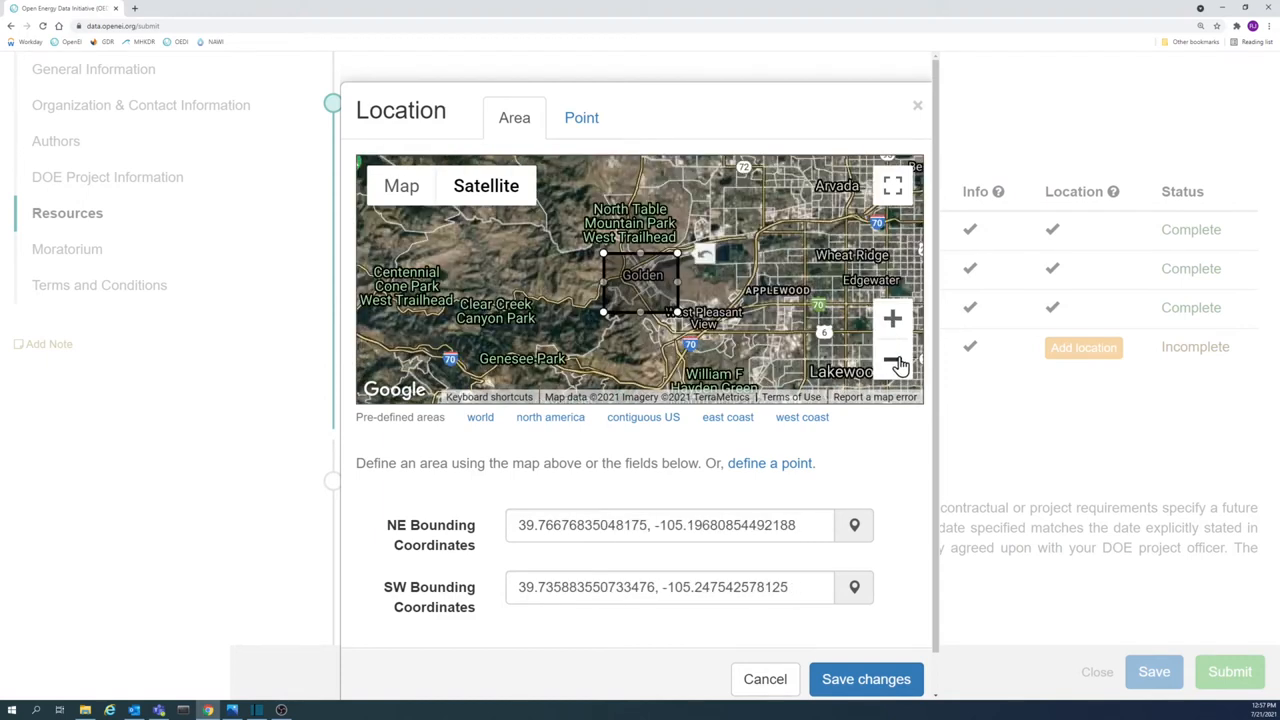
{"action": "left_click", "coordinate": [892, 360]}
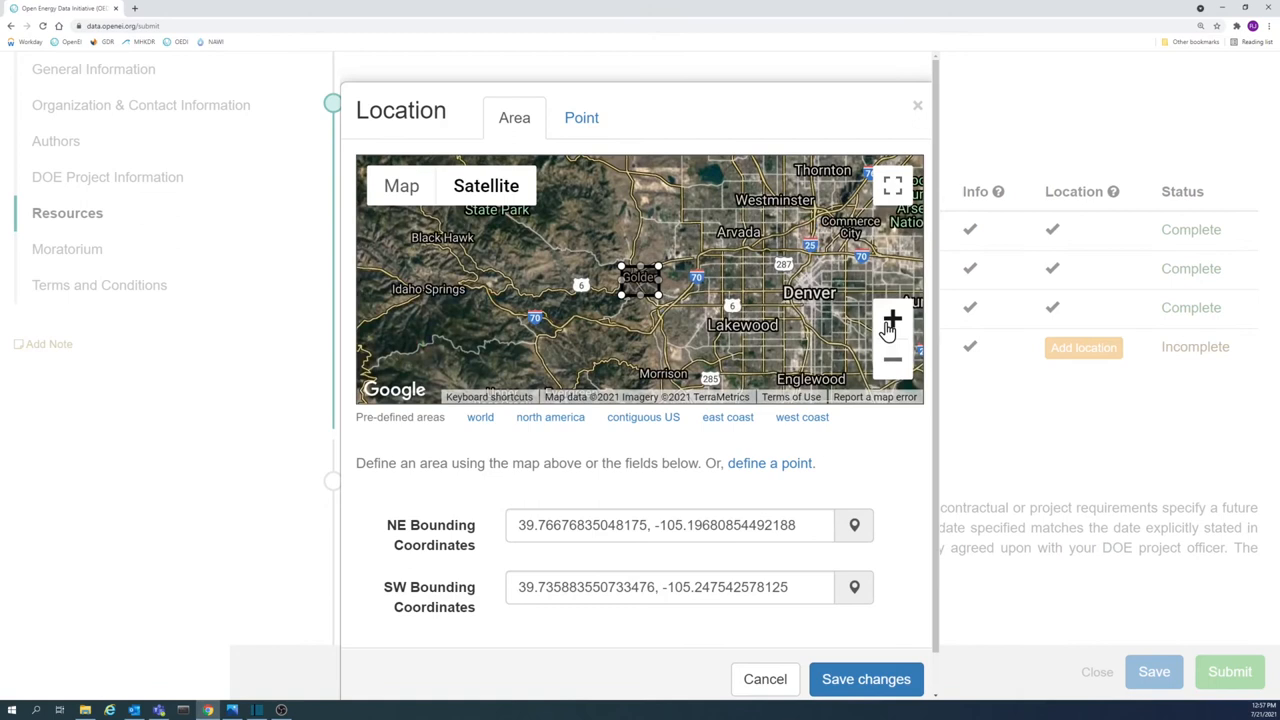
{"action": "mouse_move", "coordinate": [891, 342]}
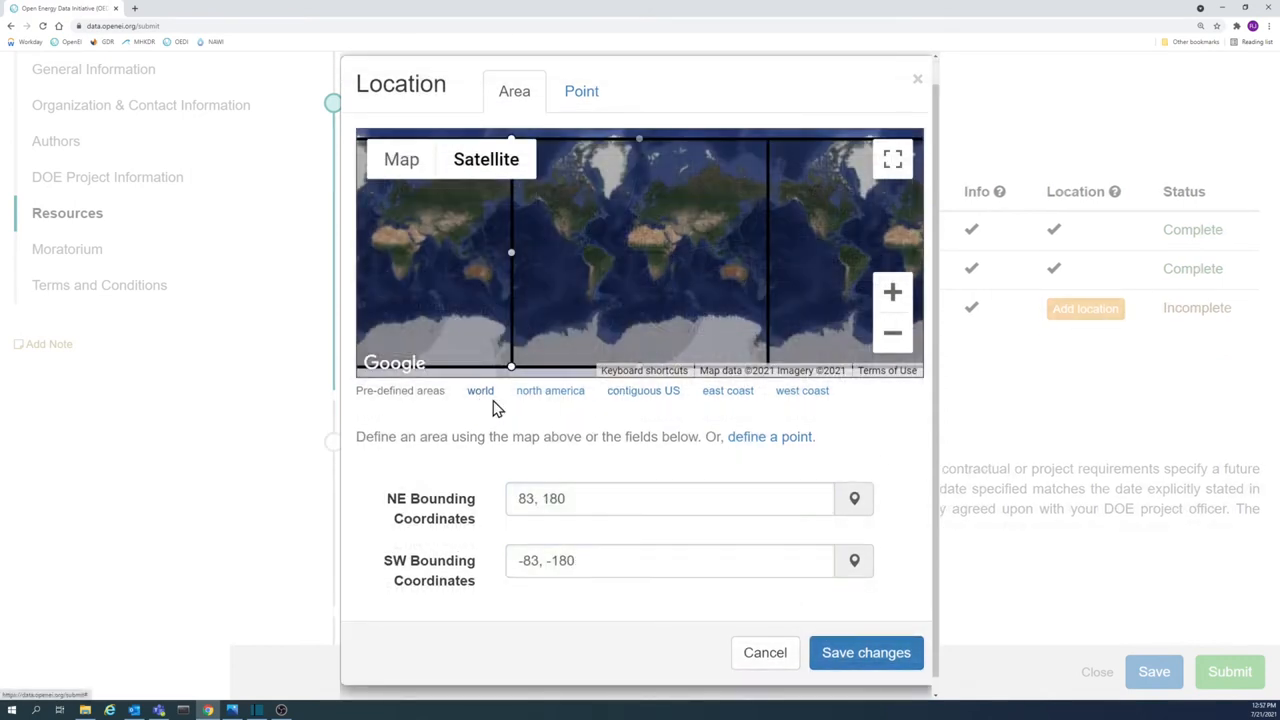
Save the east coast preset area, then reopen a resource's location settings showing world-area coordinates
{"action": "left_click", "coordinate": [642, 390]}
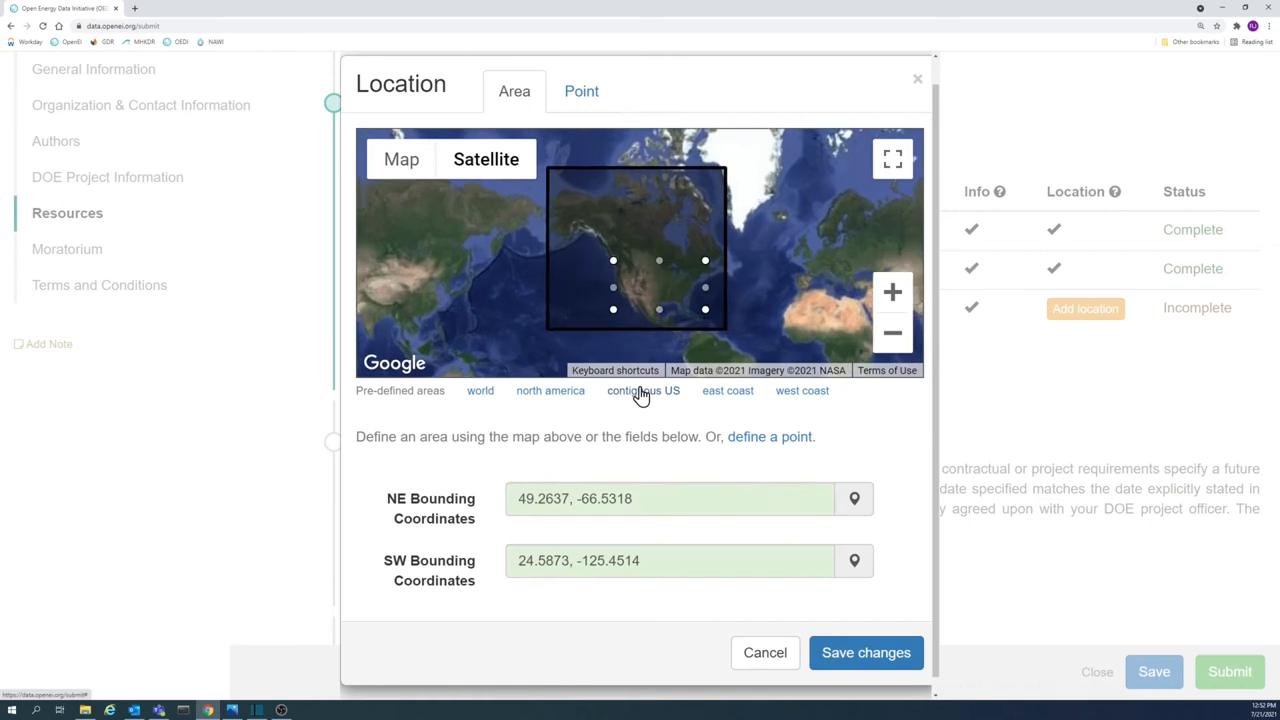
{"action": "left_click", "coordinate": [727, 391]}
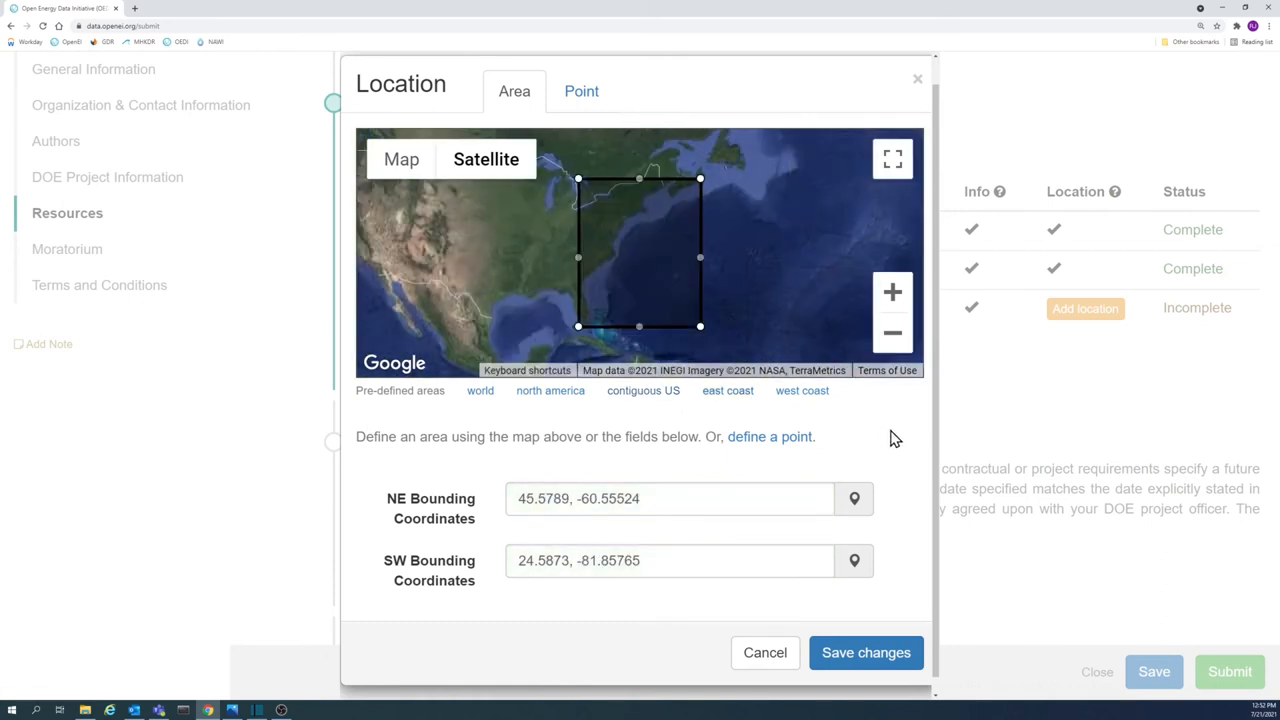
{"action": "left_click", "coordinate": [865, 652]}
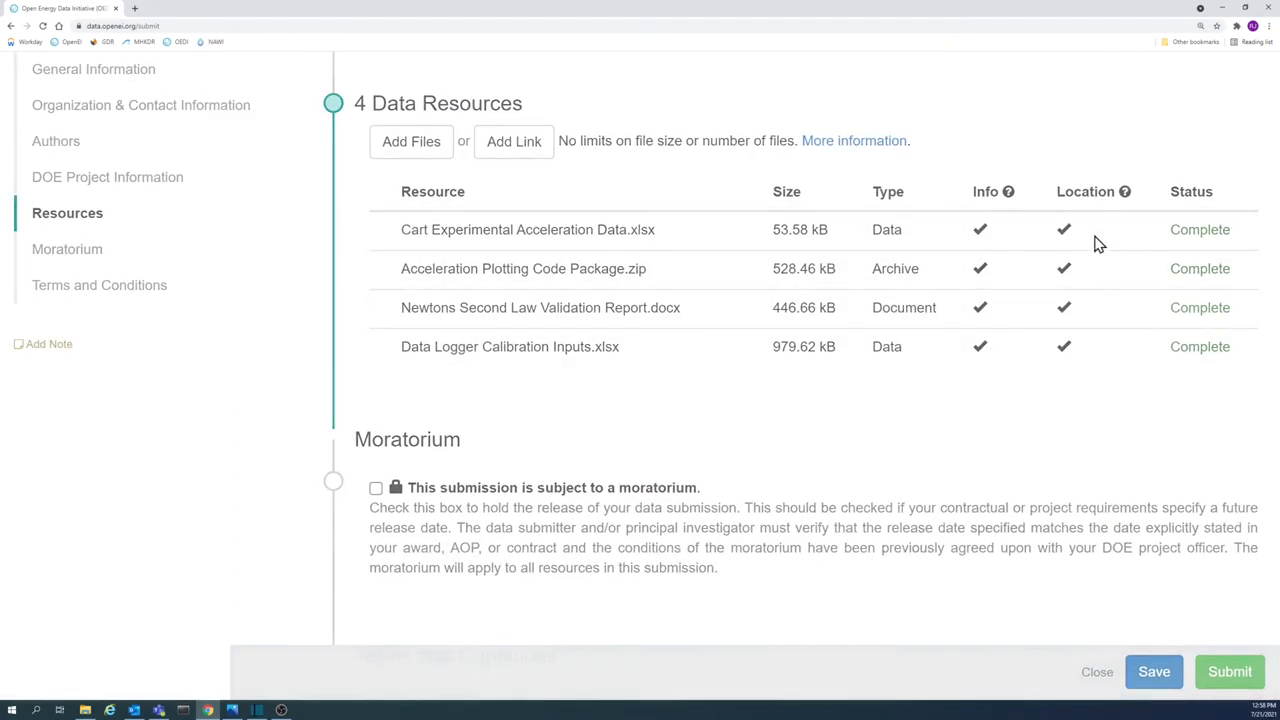
{"action": "left_click", "coordinate": [1063, 229]}
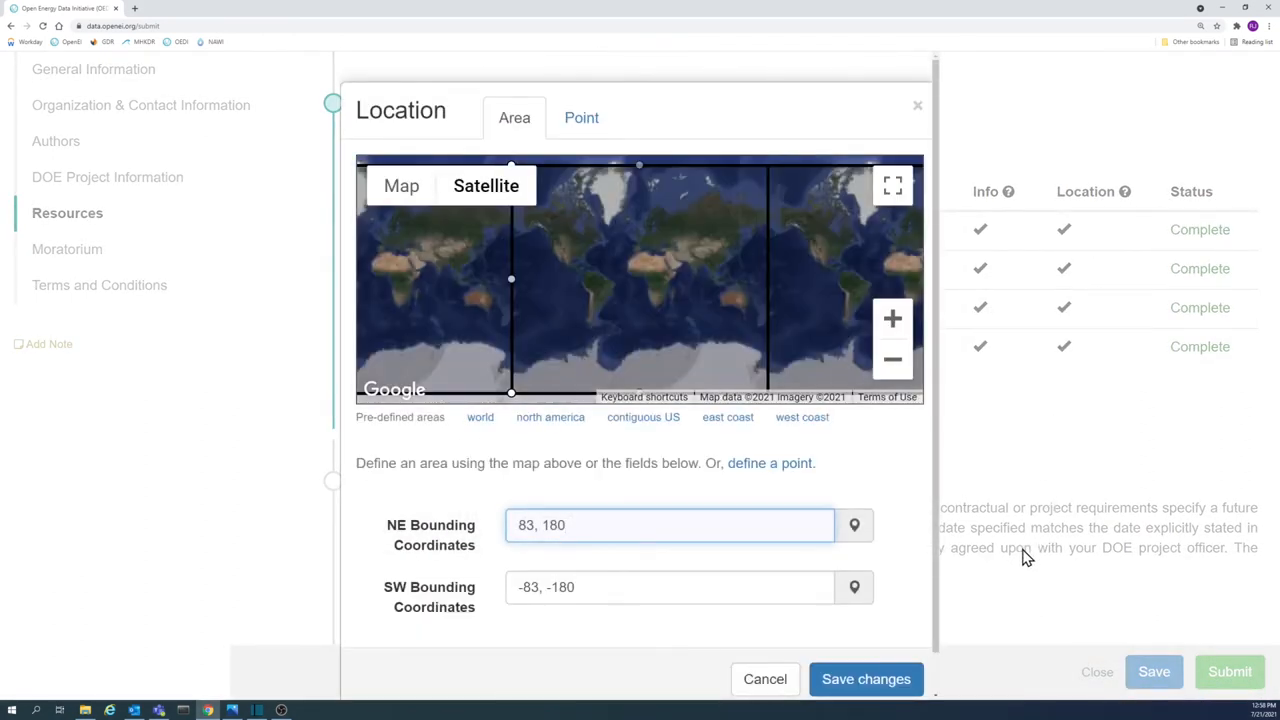